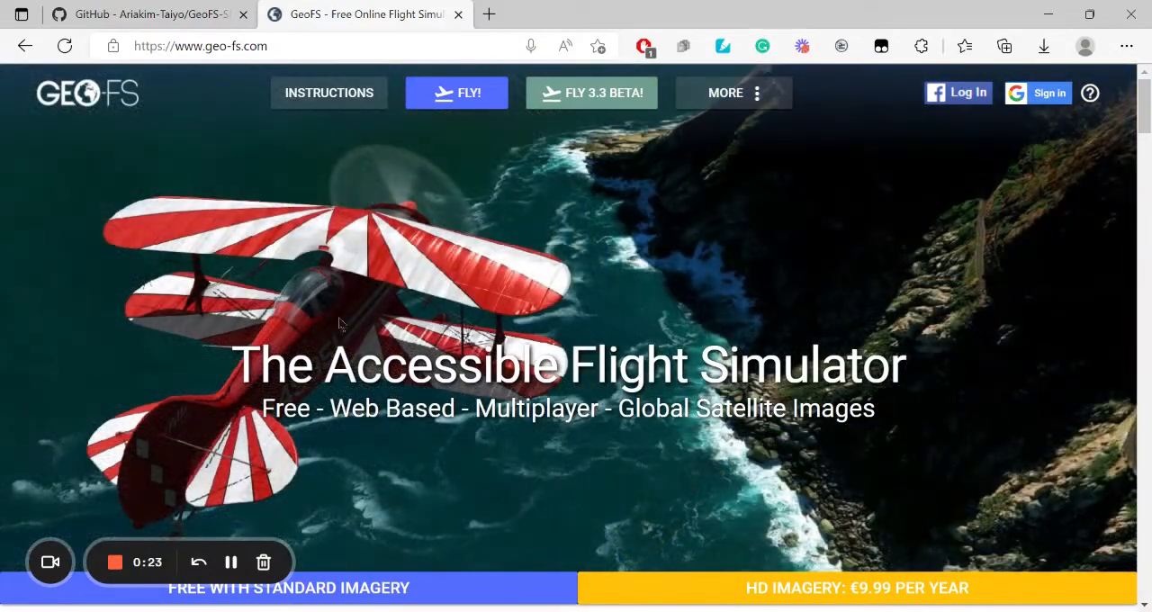
# Bring the GeoFS-Shaders-Repository GitHub page to the front and look down its file list.
pyautogui.click(144, 15)
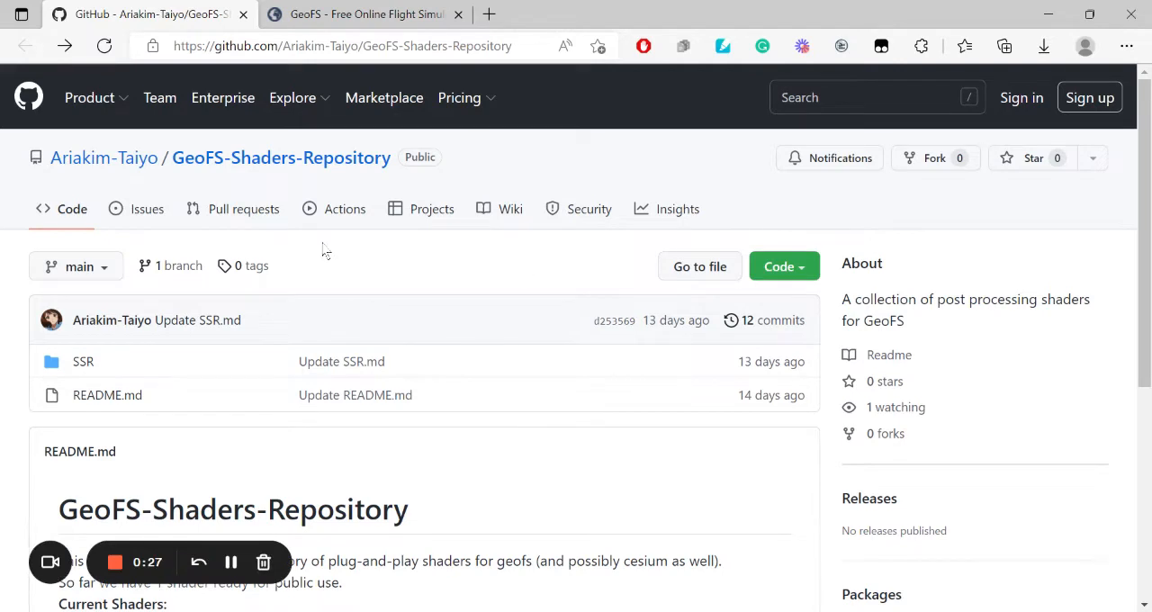
pyautogui.scroll(-3)
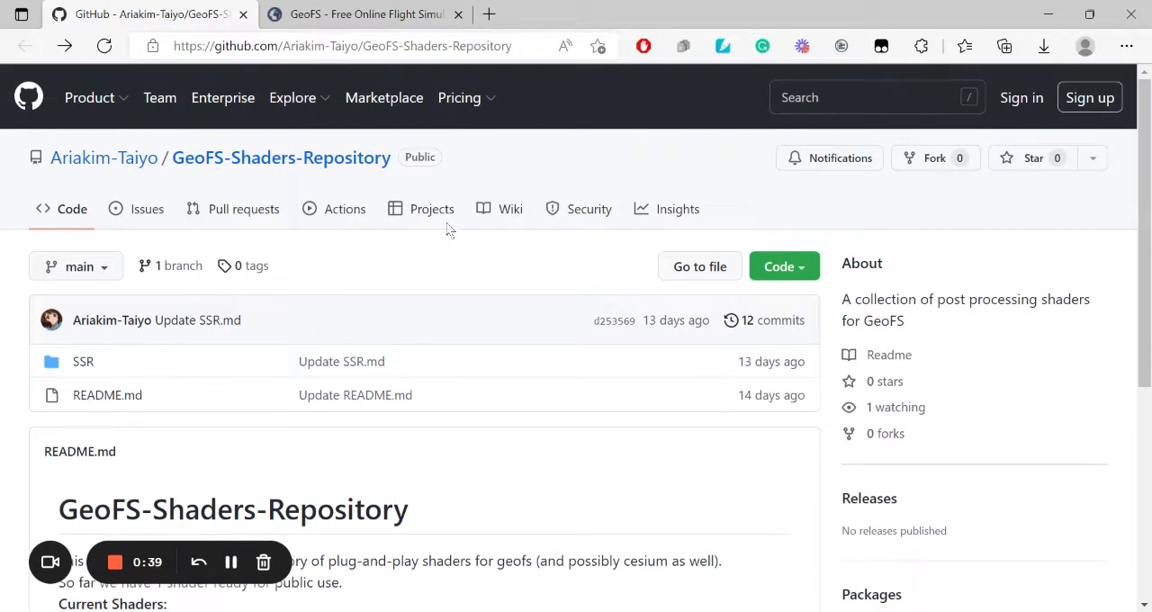
pyautogui.moveTo(126, 374)
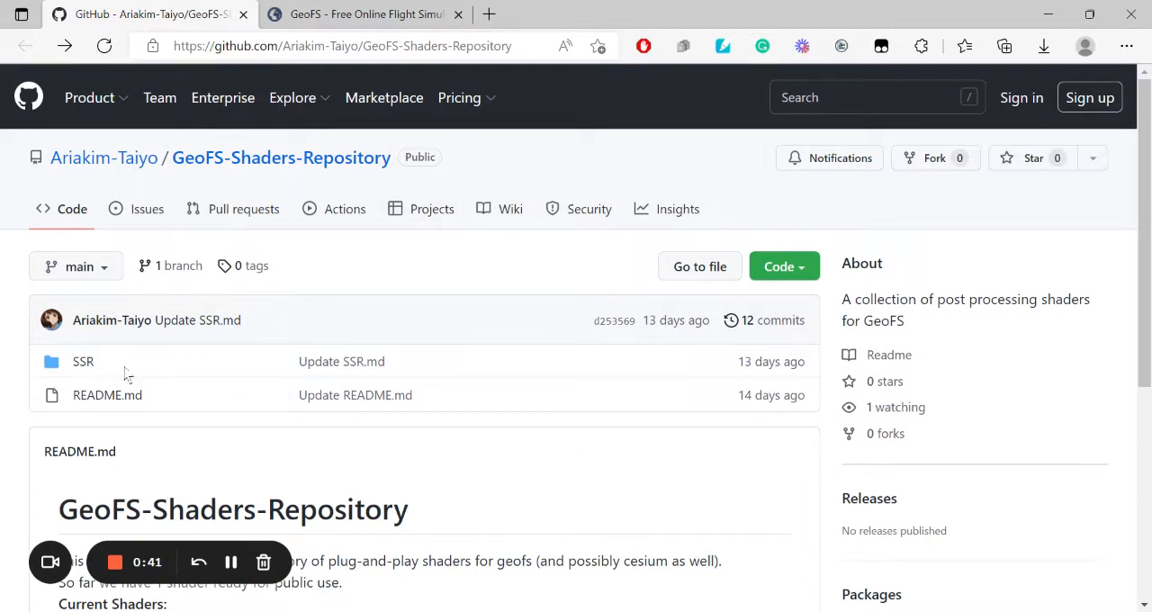
# Navigate into the SSR folder and view the SSR.js shader source.
pyautogui.click(83, 360)
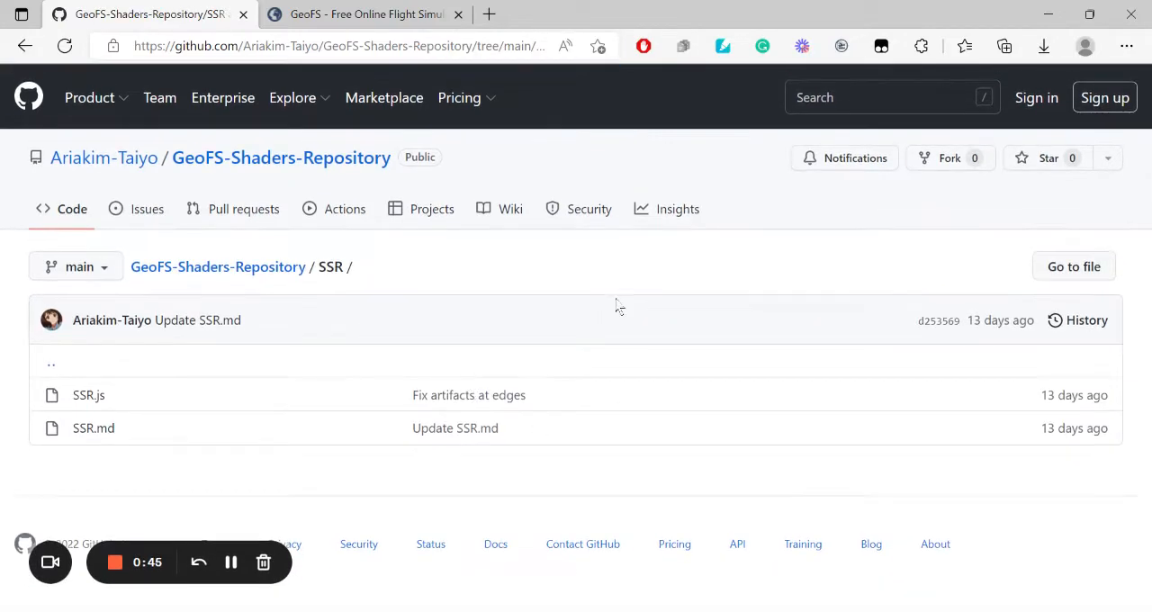
pyautogui.moveTo(349, 351)
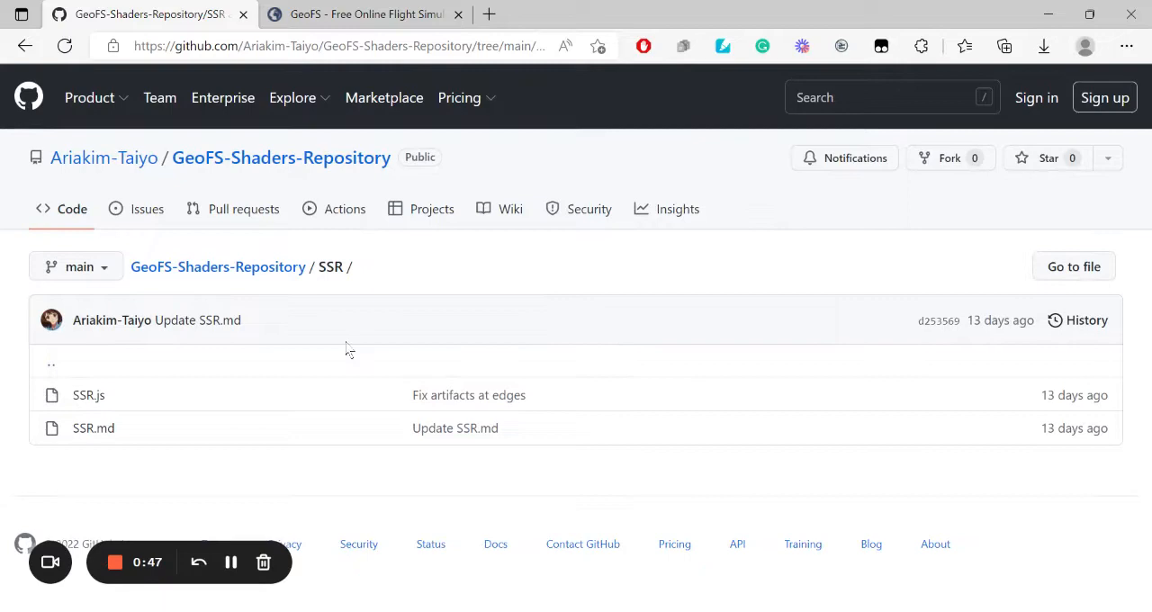
pyautogui.click(88, 394)
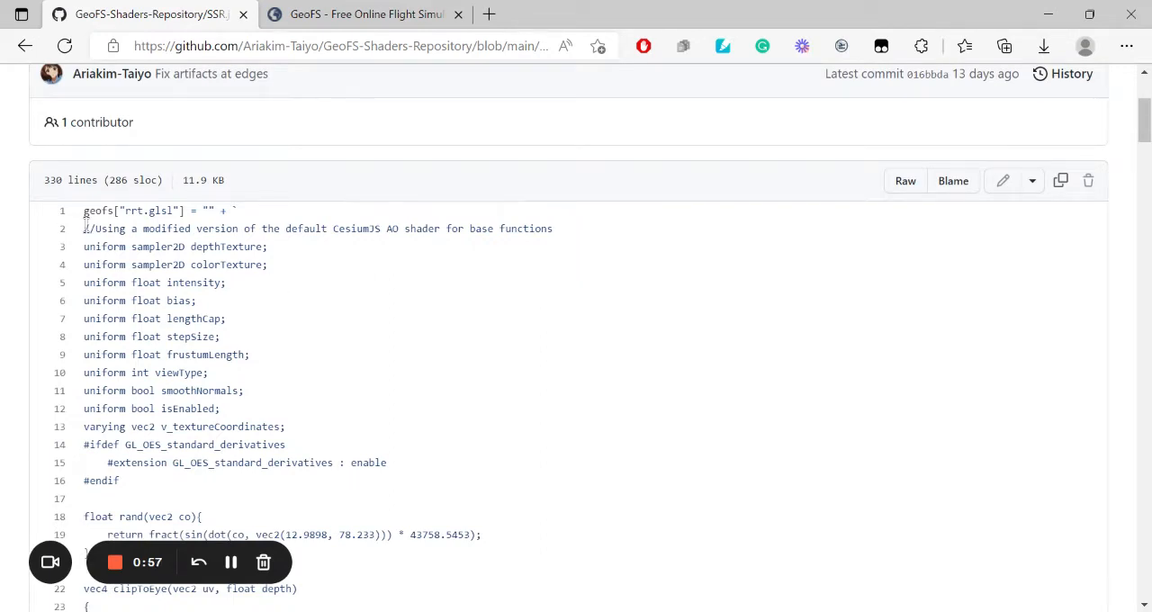
# Copy all 330 lines of SSR.js and return to the GeoFS site.
pyautogui.scroll(3)
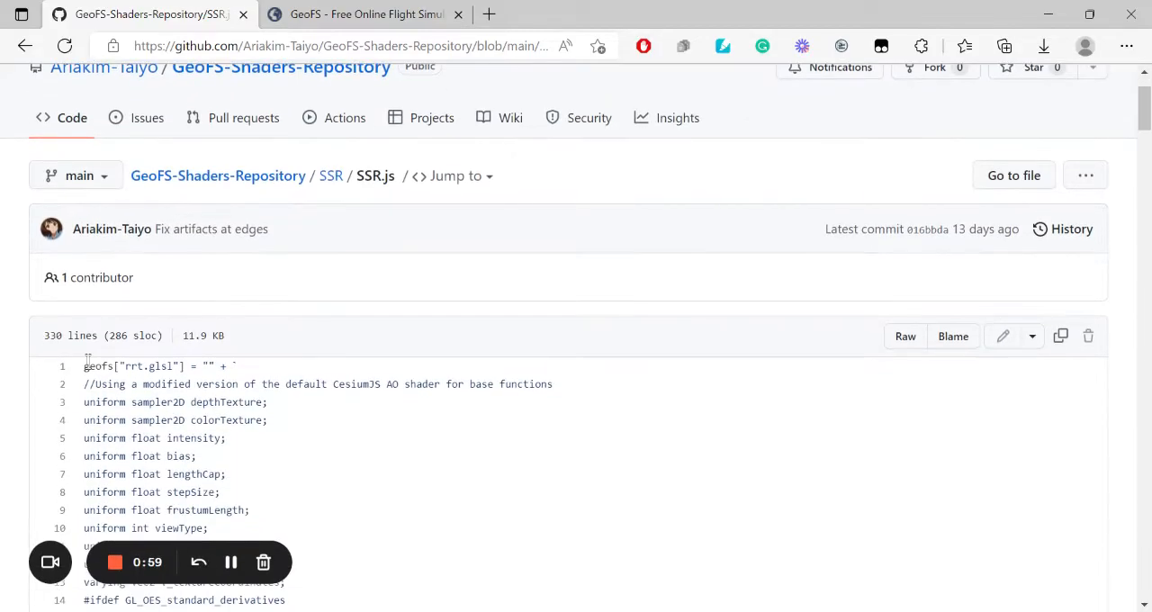
pyautogui.scroll(-3)
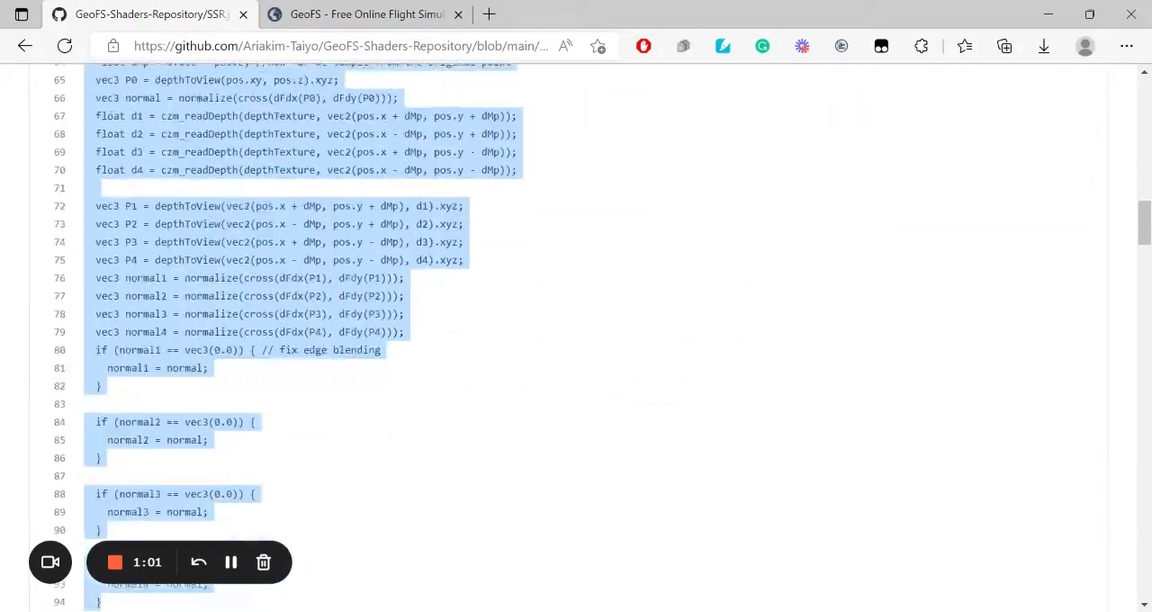
pyautogui.scroll(-3)
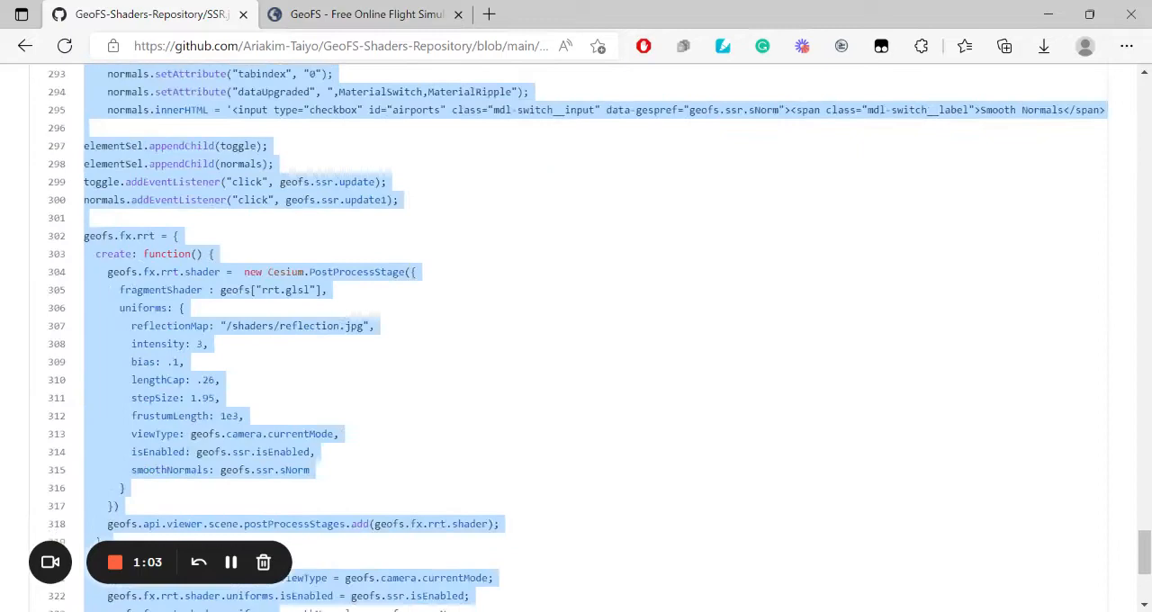
pyautogui.scroll(-3)
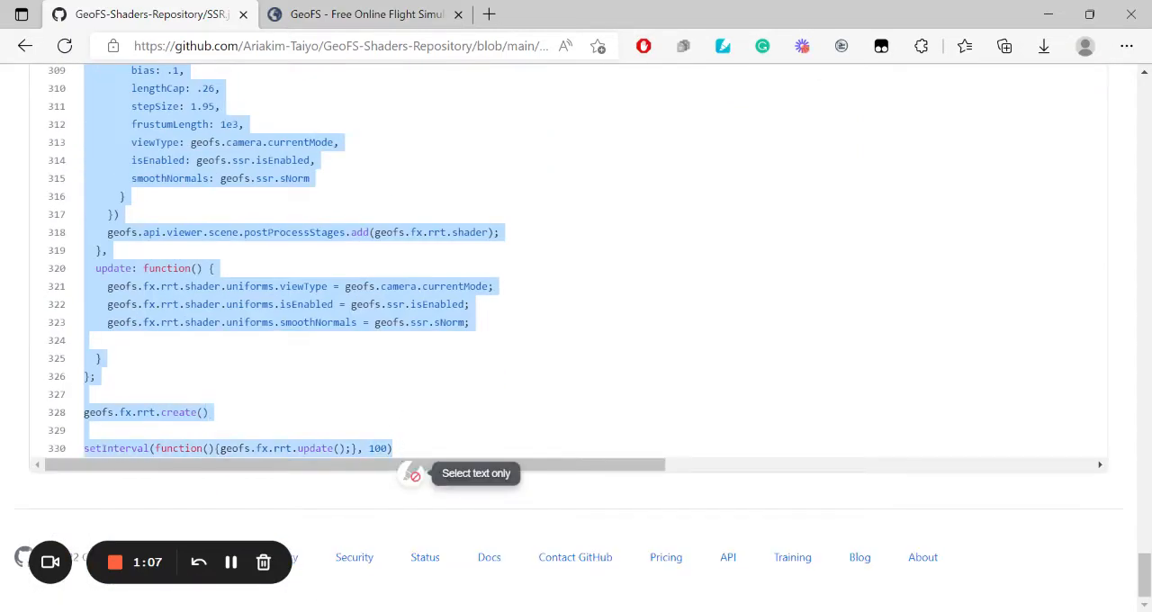
pyautogui.click(364, 14)
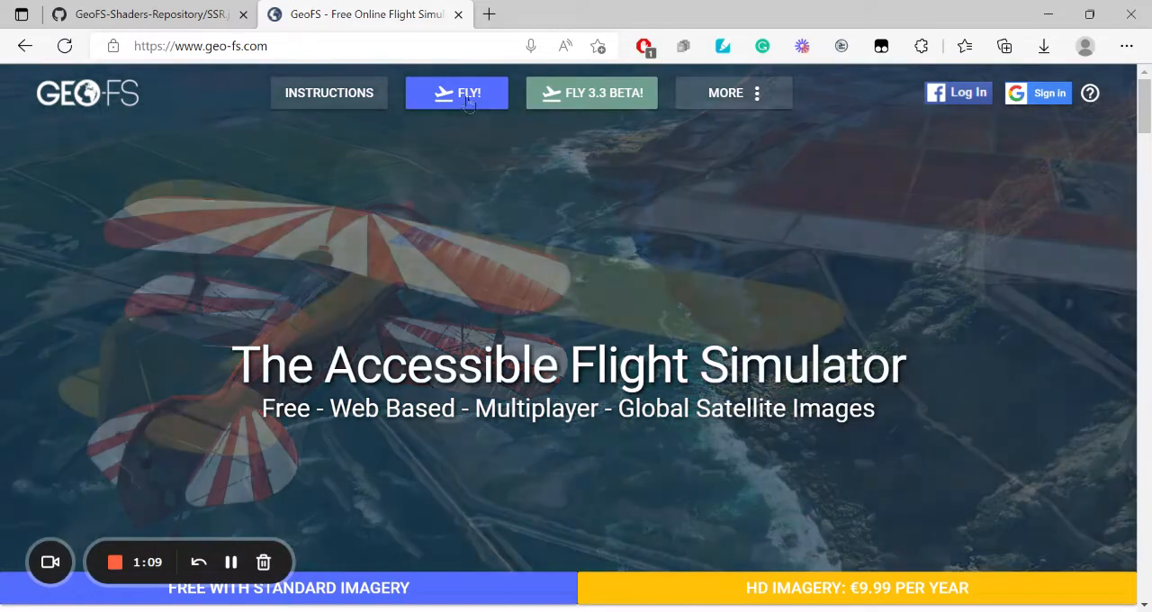
# Start the simulator from the FLY! button so a jet is in flight.
pyautogui.click(458, 91)
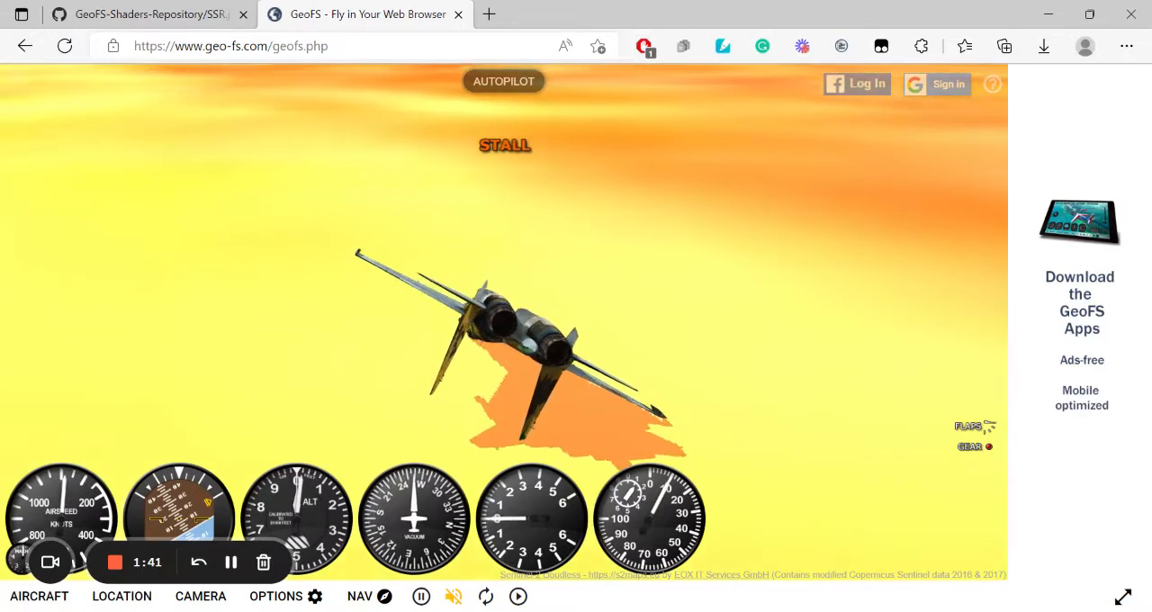
# Run the copied SSR.js code in the browser console (F12) and close DevTools.
pyautogui.press('F12')
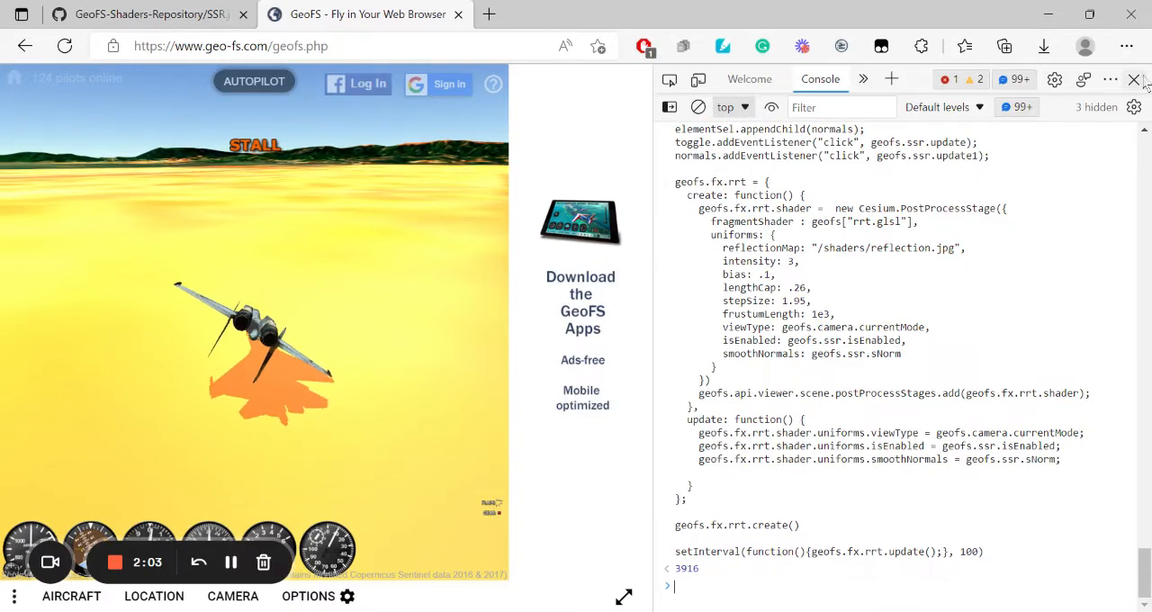
pyautogui.click(1134, 80)
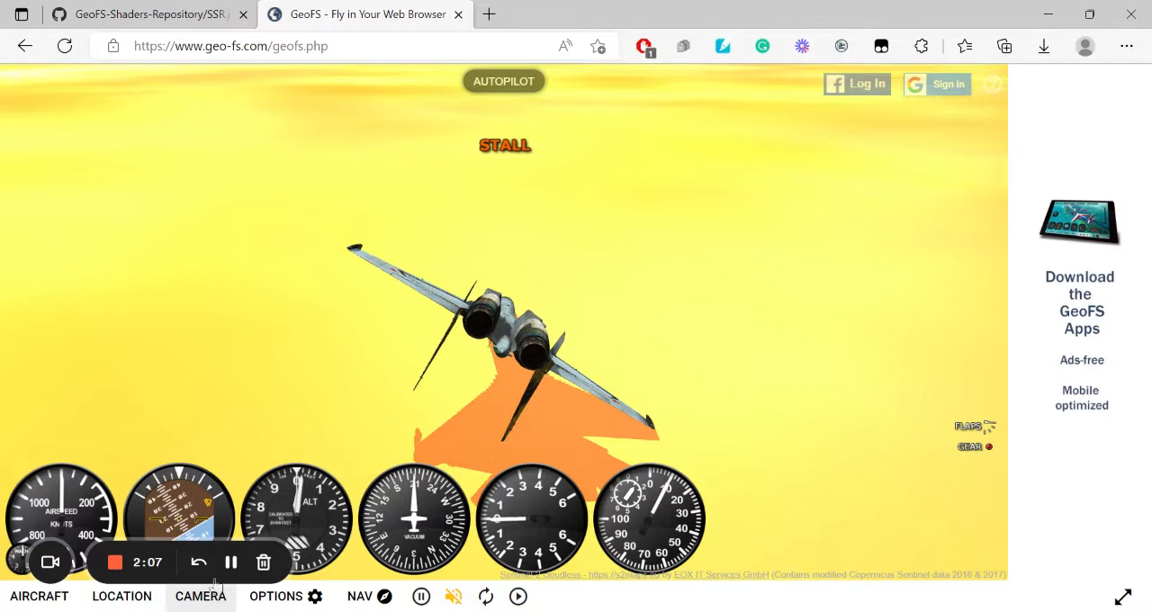
# Switch the camera to a close view along the jet's camouflaged body.
pyautogui.click(200, 595)
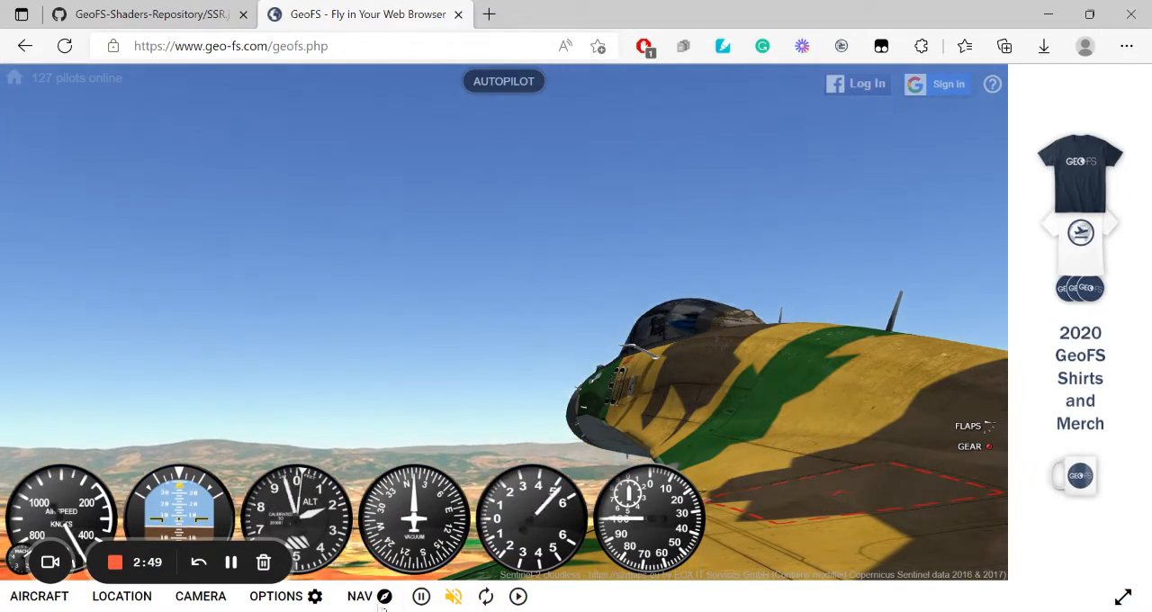
# Relocate the jet via the NAV map to KSFO runway 28R with the takeoff option.
pyautogui.click(360, 596)
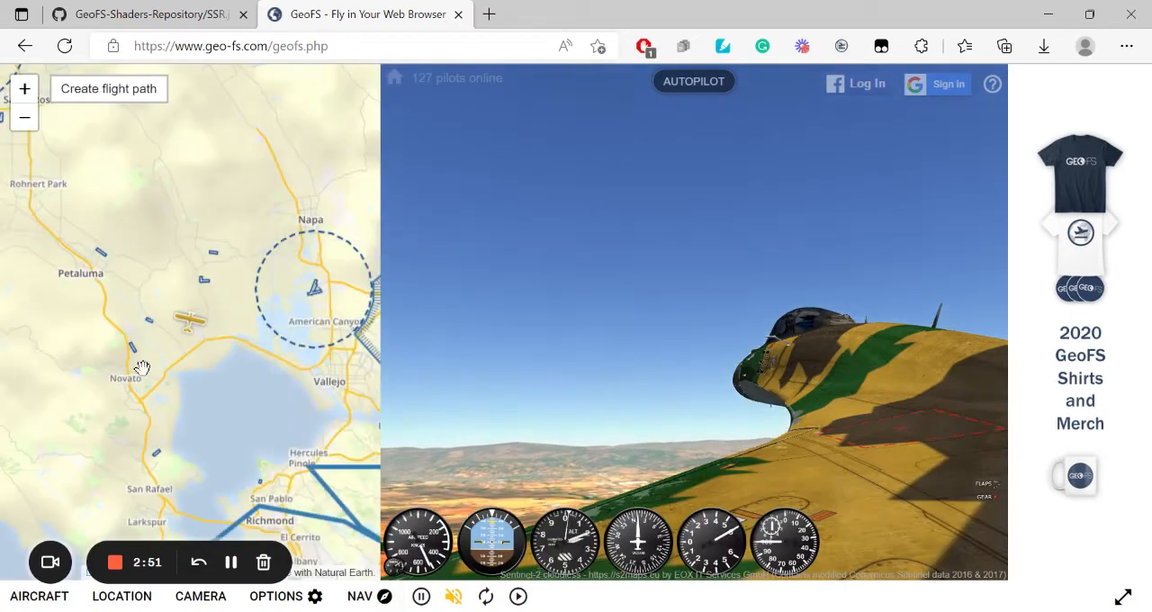
pyautogui.click(26, 119)
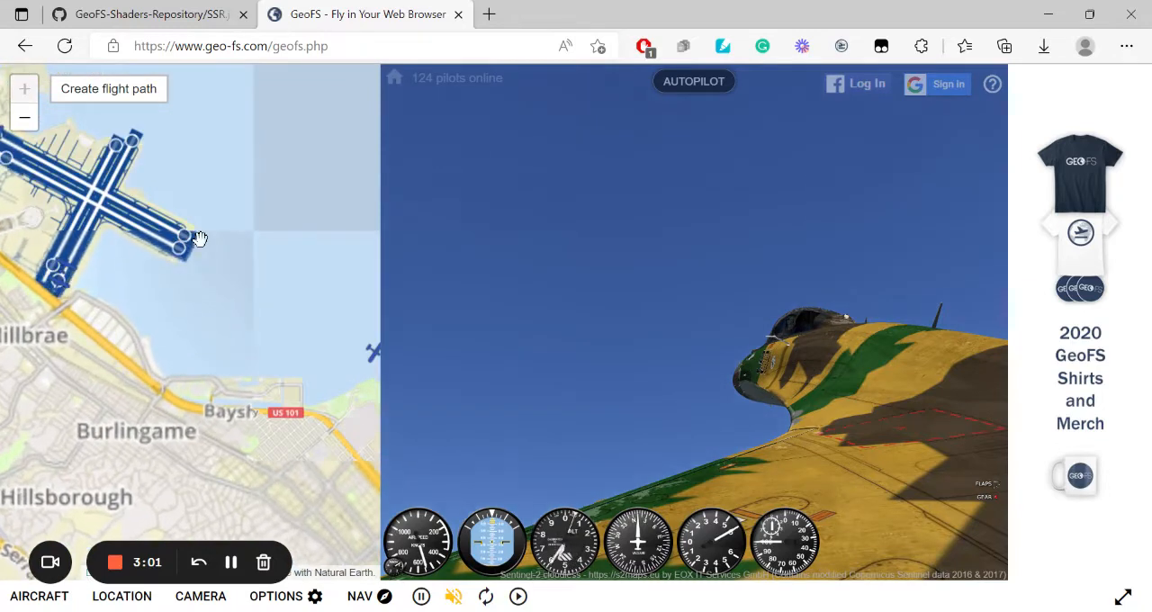
pyautogui.click(184, 248)
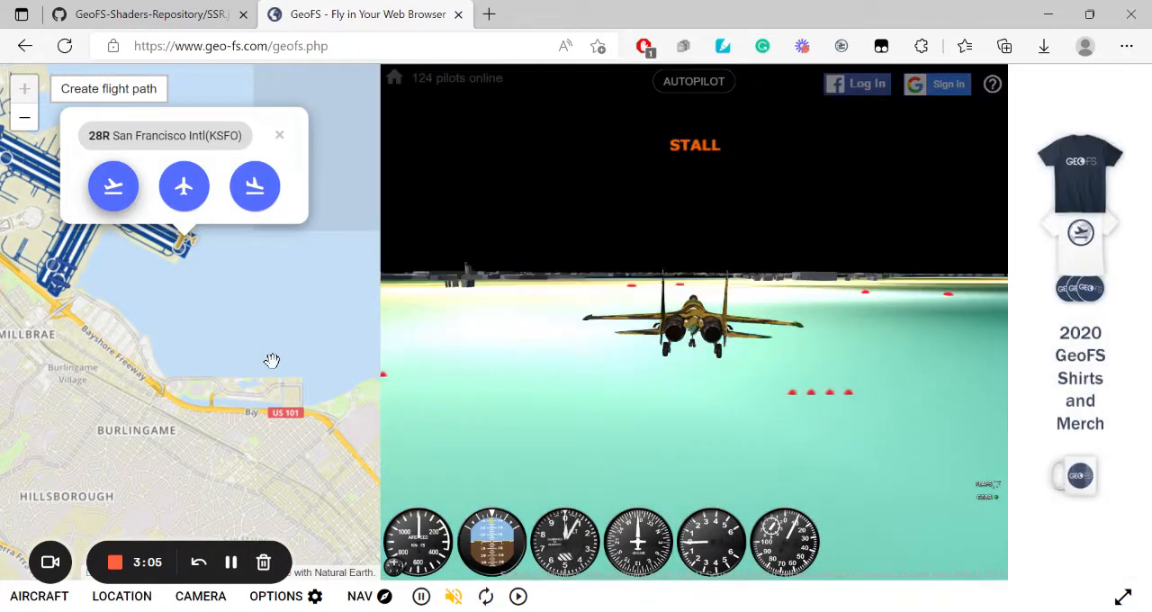
pyautogui.click(279, 135)
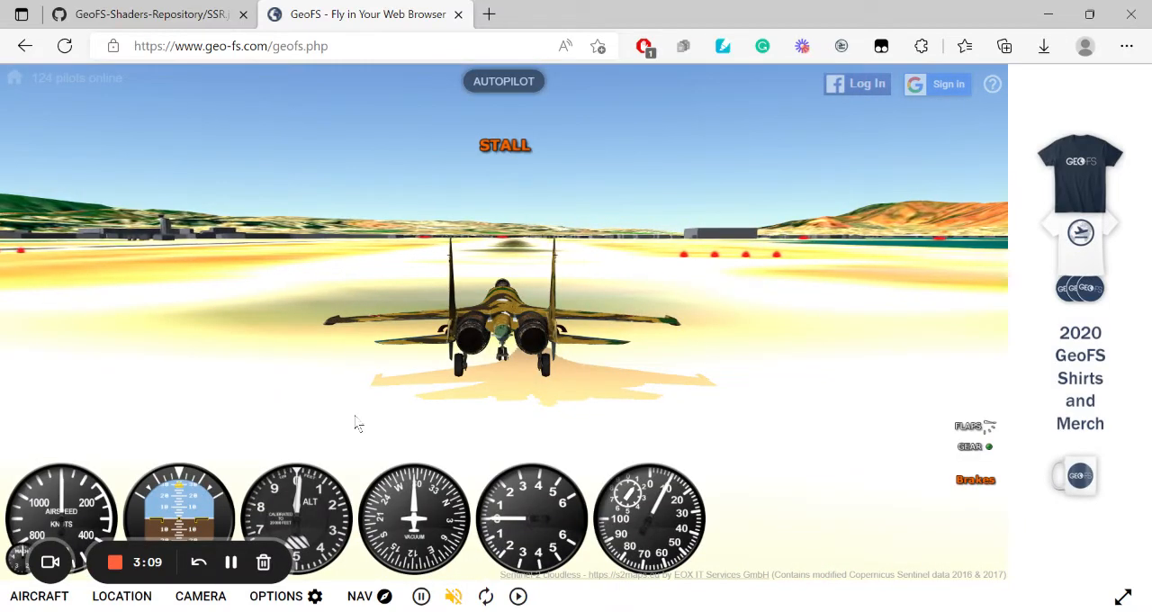
# Choose the blue-tailed airliner from the aircraft list and rerun the SSR code in the console.
pyautogui.click(40, 595)
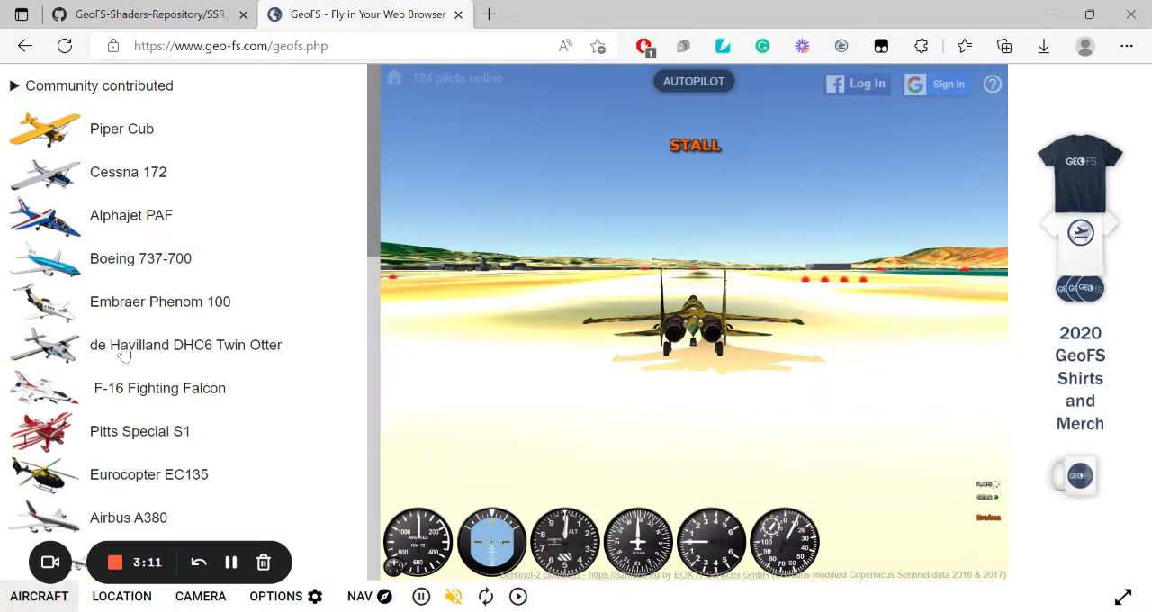
pyautogui.scroll(-3)
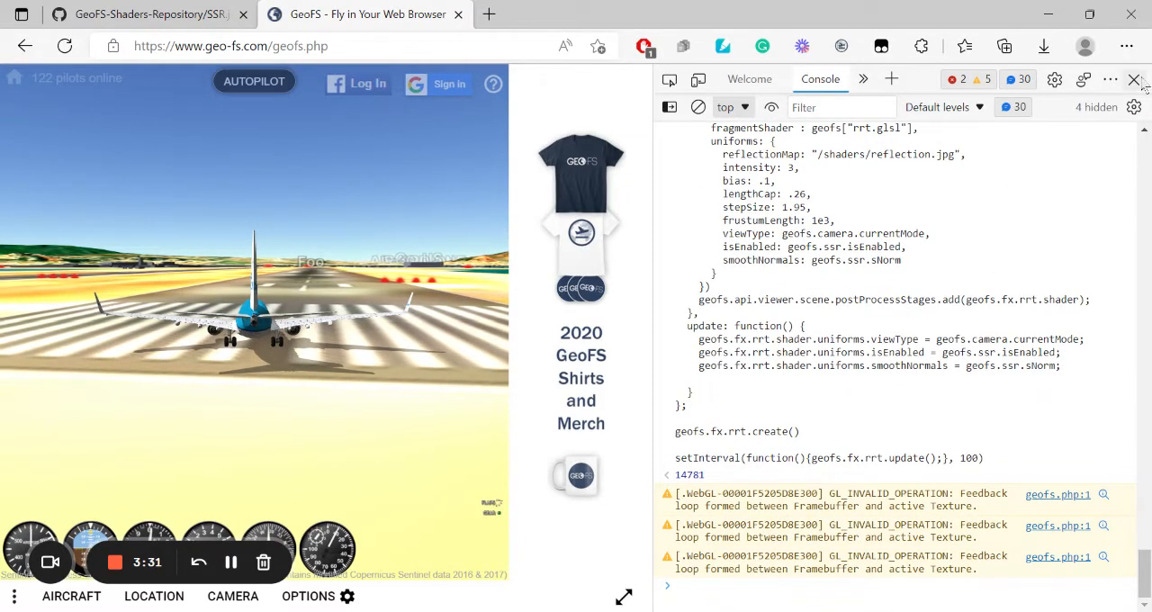
pyautogui.click(1135, 80)
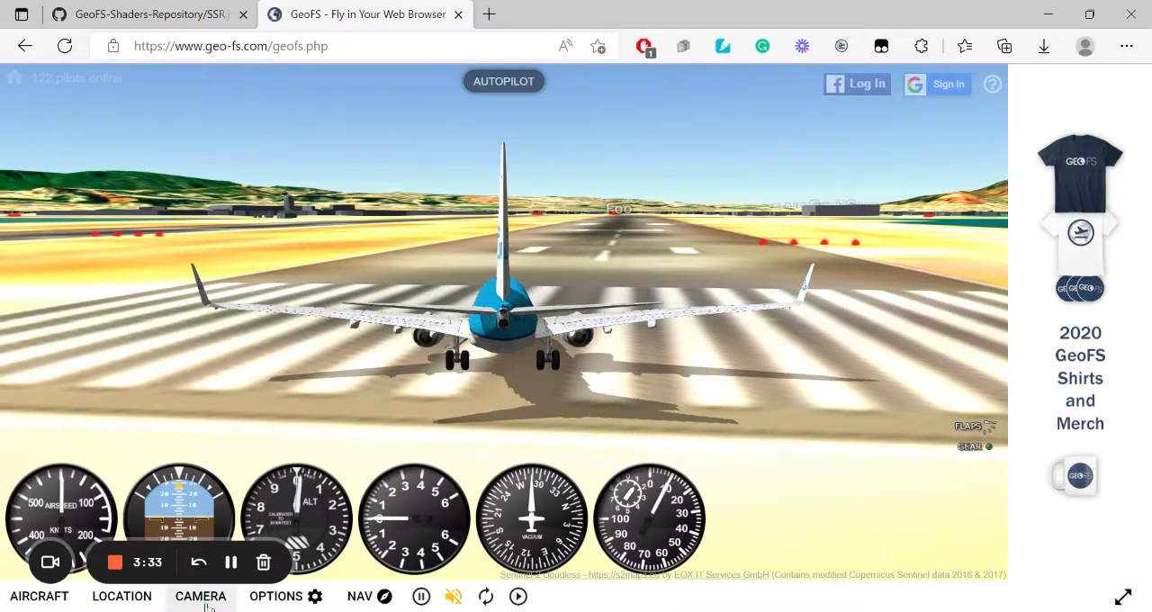
# Set the camera to Extra views > Left wing, then bring the camera menu back up.
pyautogui.click(199, 596)
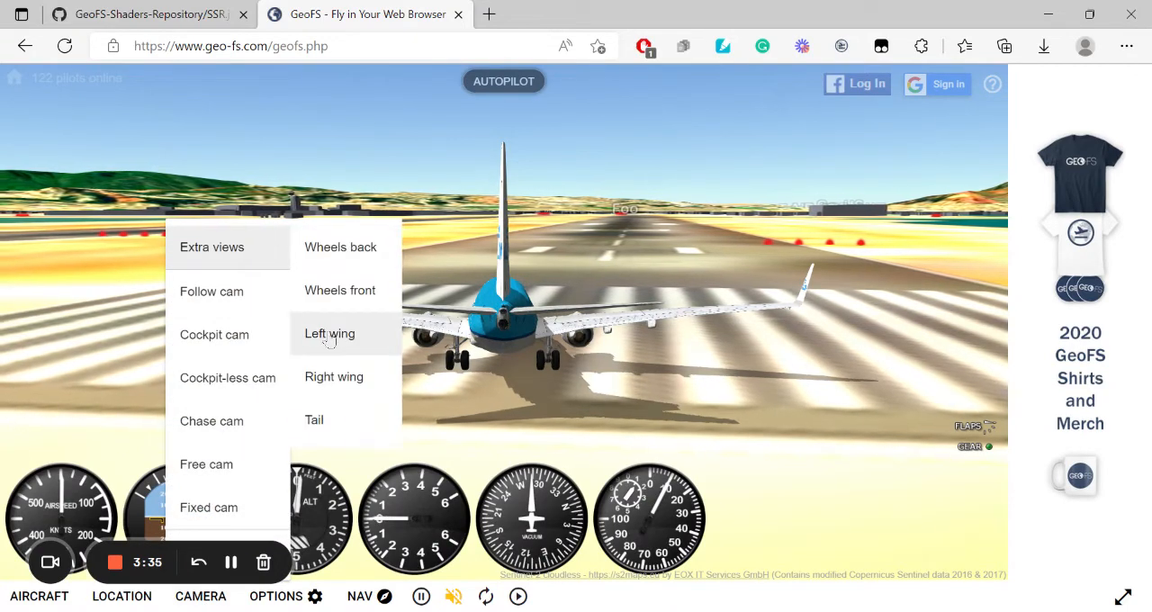
pyautogui.click(330, 333)
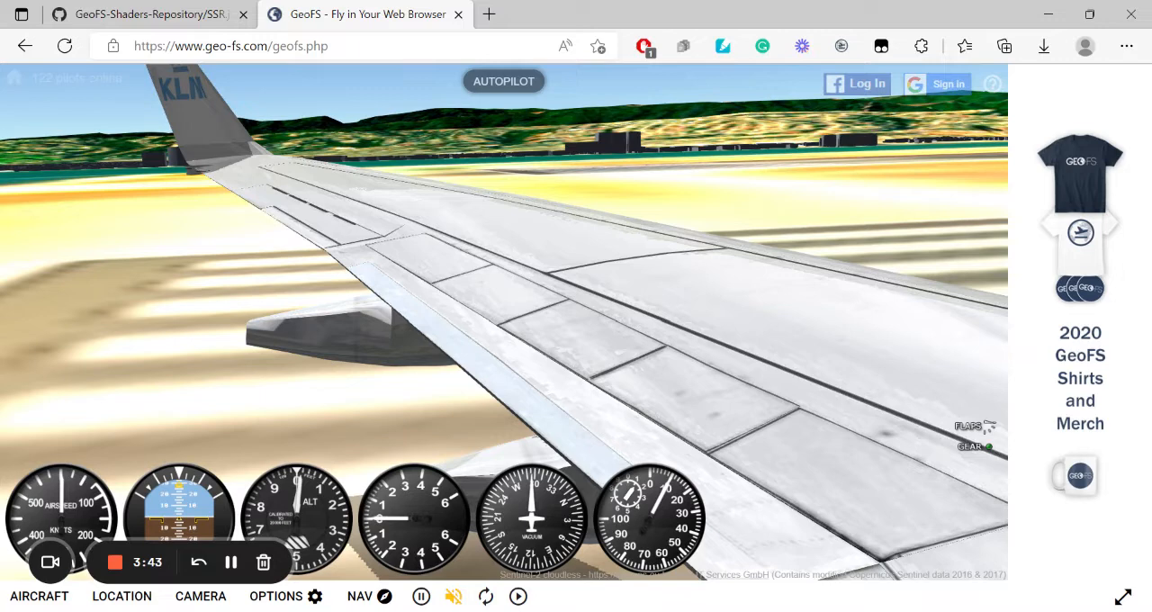
pyautogui.click(200, 596)
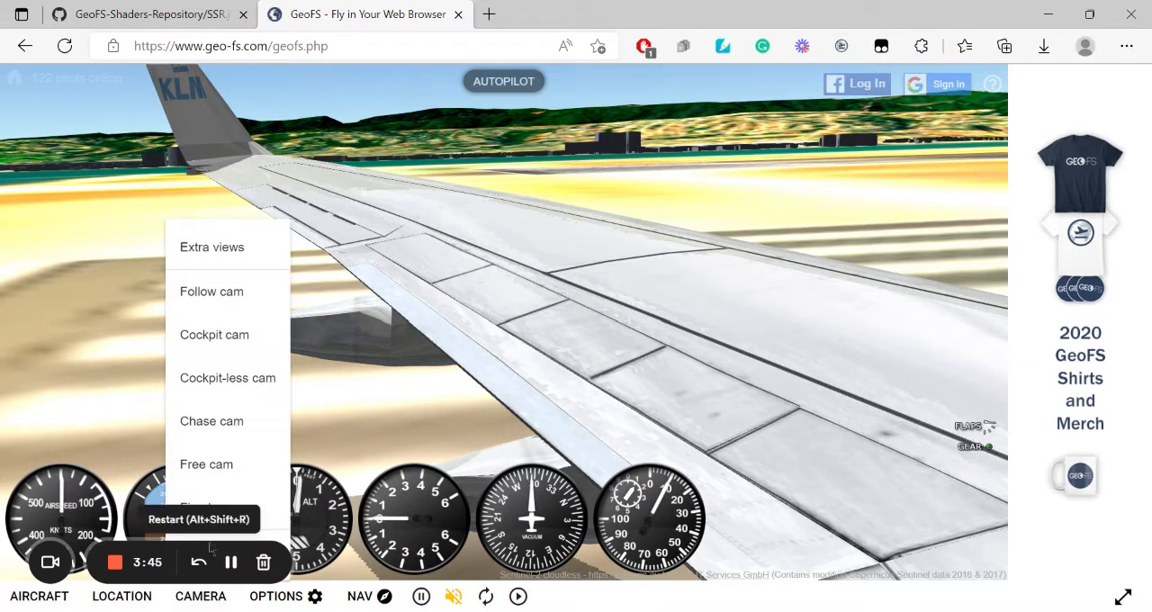